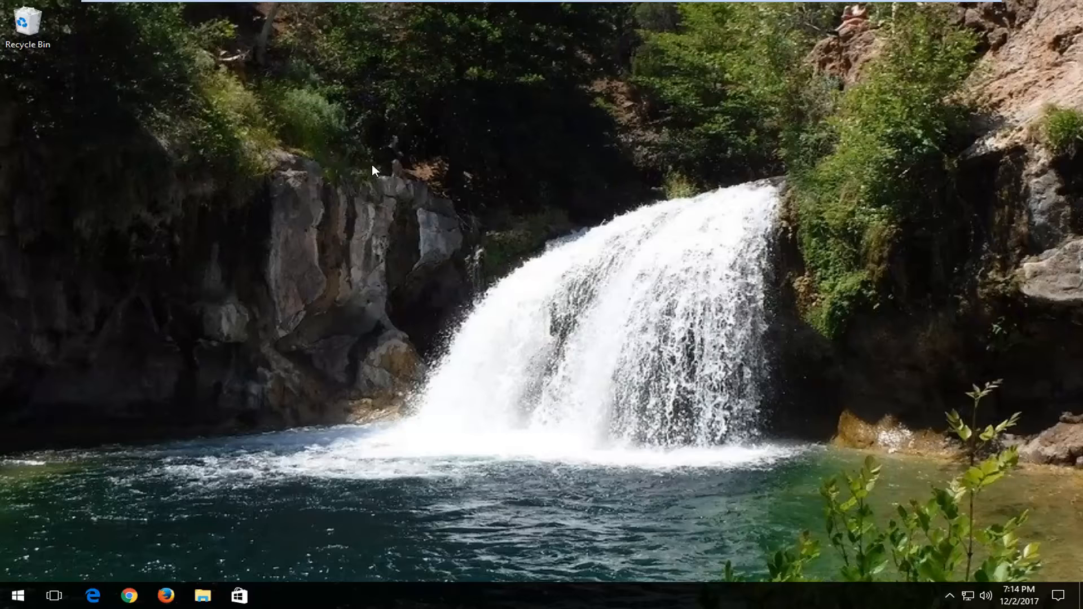
{"action": "mouse_move", "coordinate": [382, 180]}
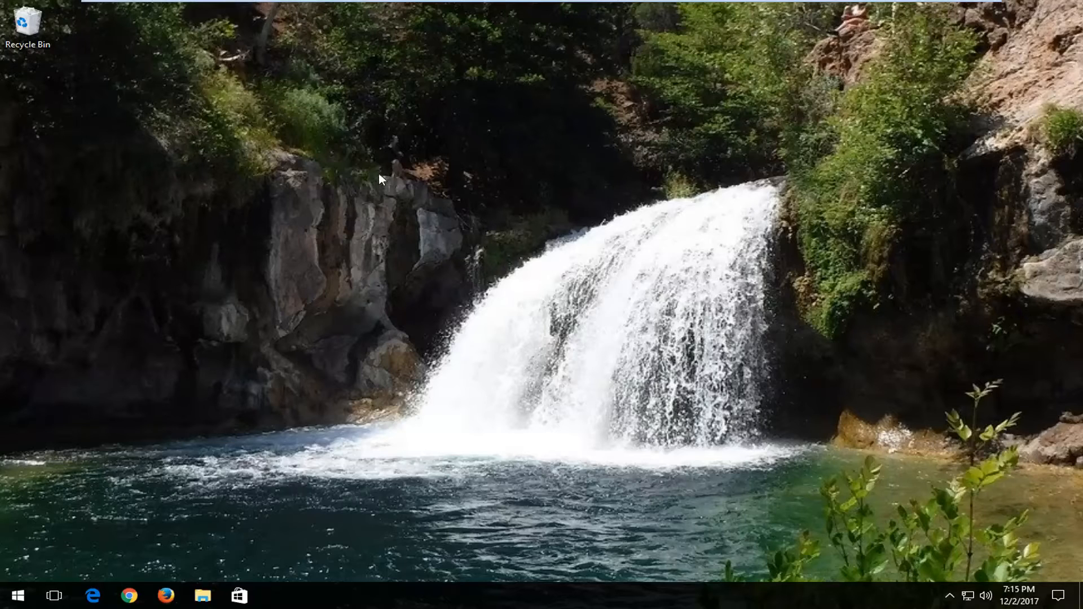
- Show the Sleep, Shut down and Restart choices from the Start menu's Power icon
{"action": "left_click", "coordinate": [17, 595]}
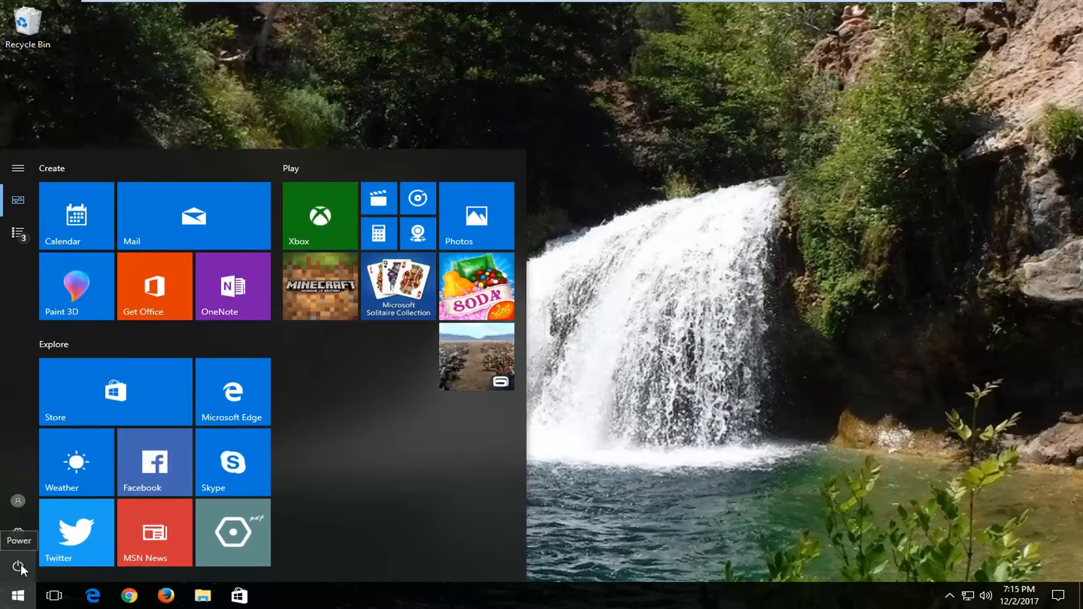
{"action": "left_click", "coordinate": [18, 568]}
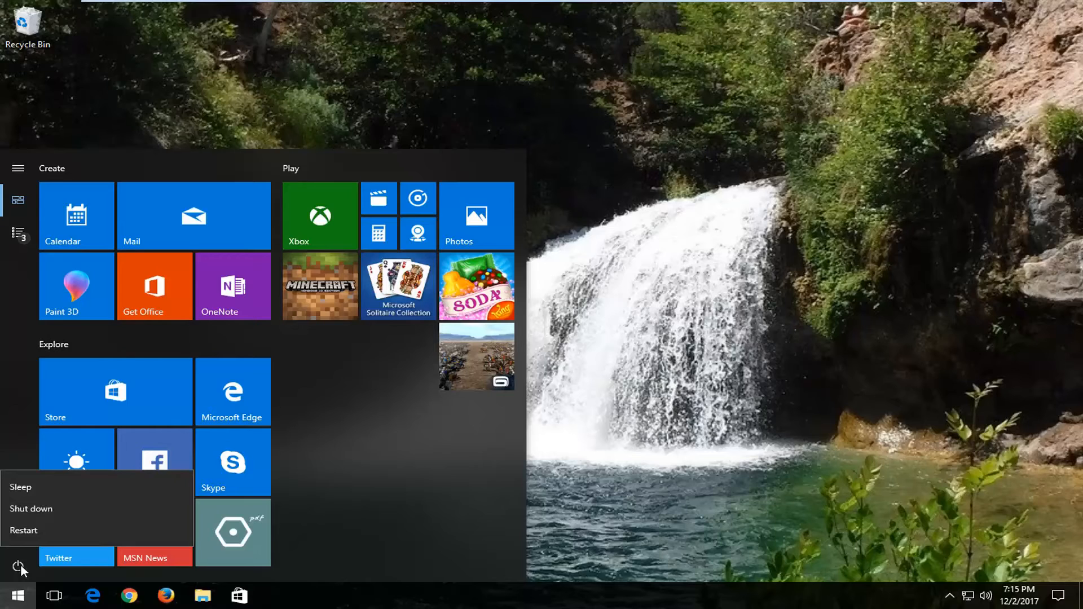
{"action": "mouse_move", "coordinate": [47, 551]}
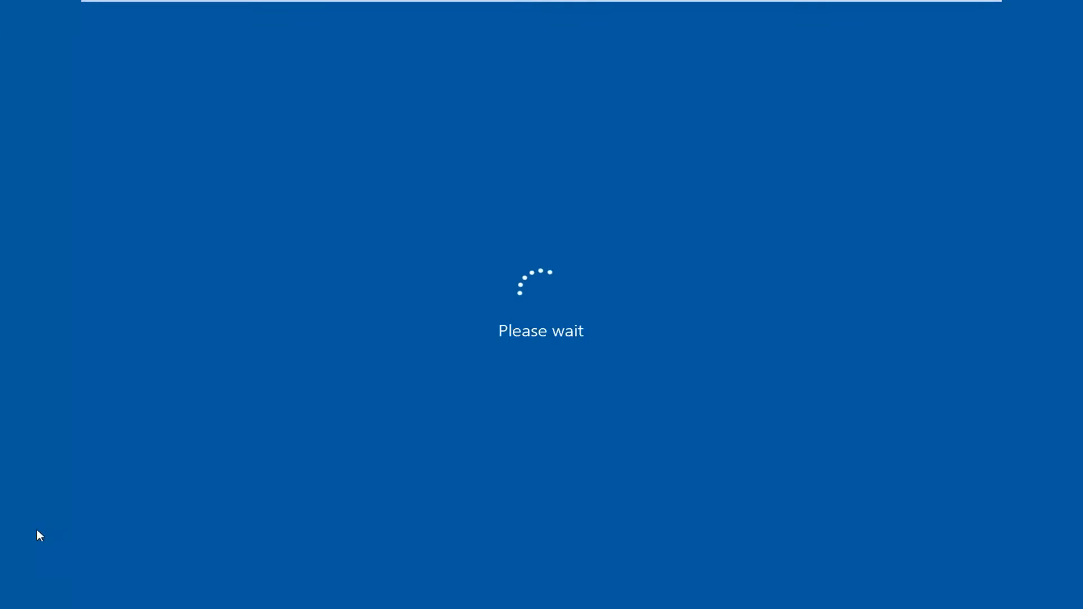
{"action": "mouse_move", "coordinate": [237, 481]}
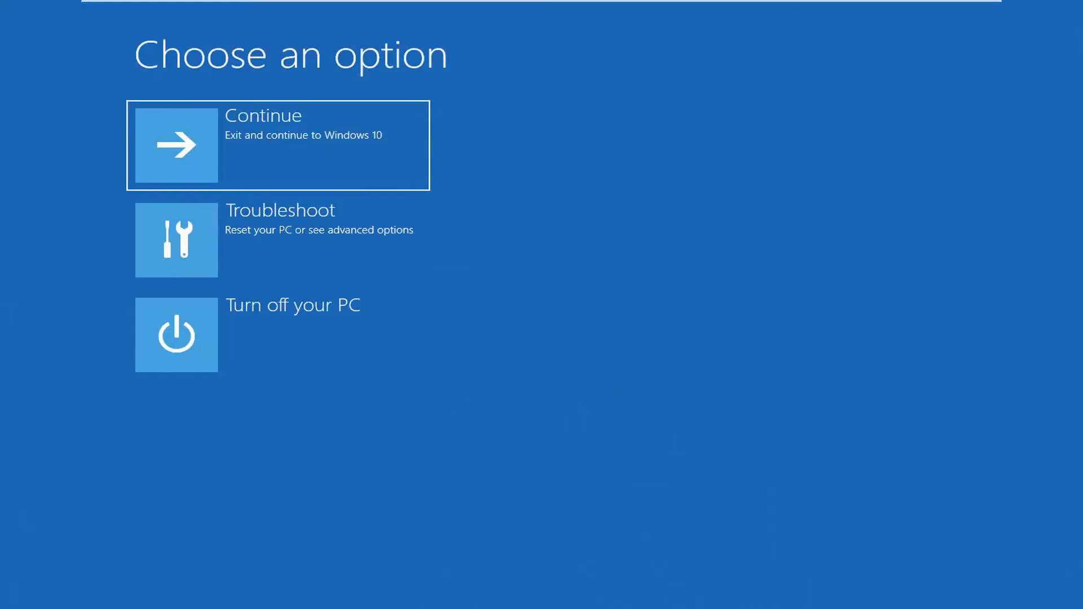
{"action": "mouse_move", "coordinate": [251, 254]}
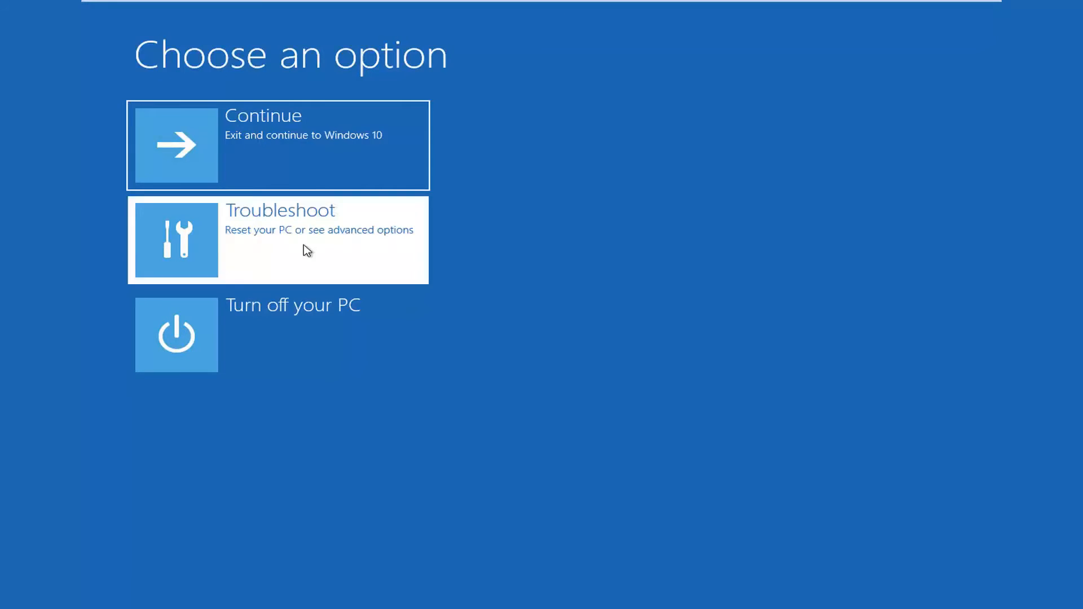
- Reach the Advanced options recovery screen via Troubleshoot
{"action": "left_click", "coordinate": [277, 239]}
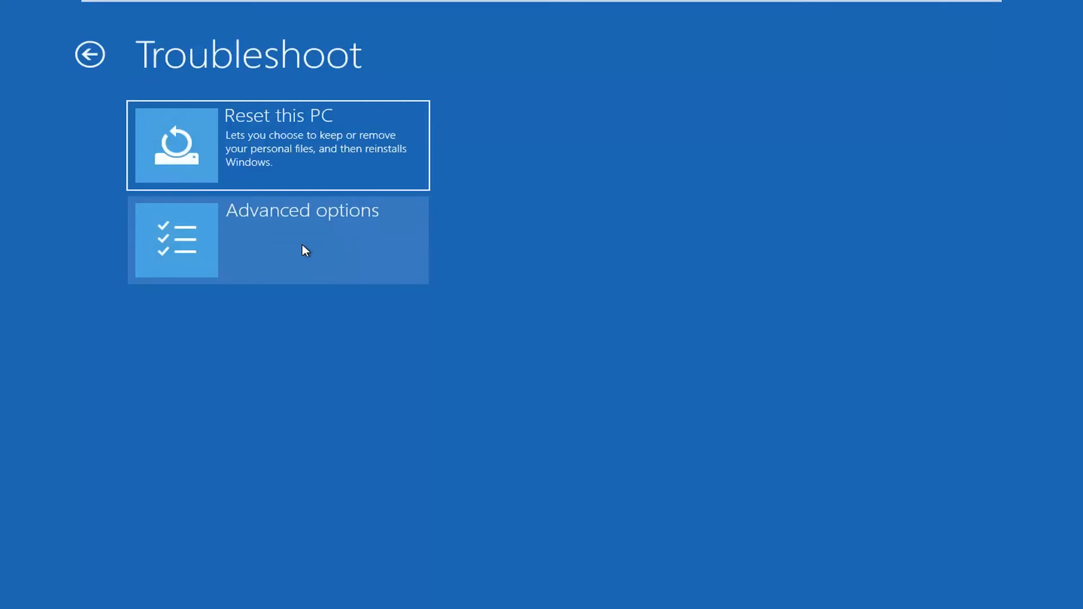
{"action": "left_click", "coordinate": [276, 239]}
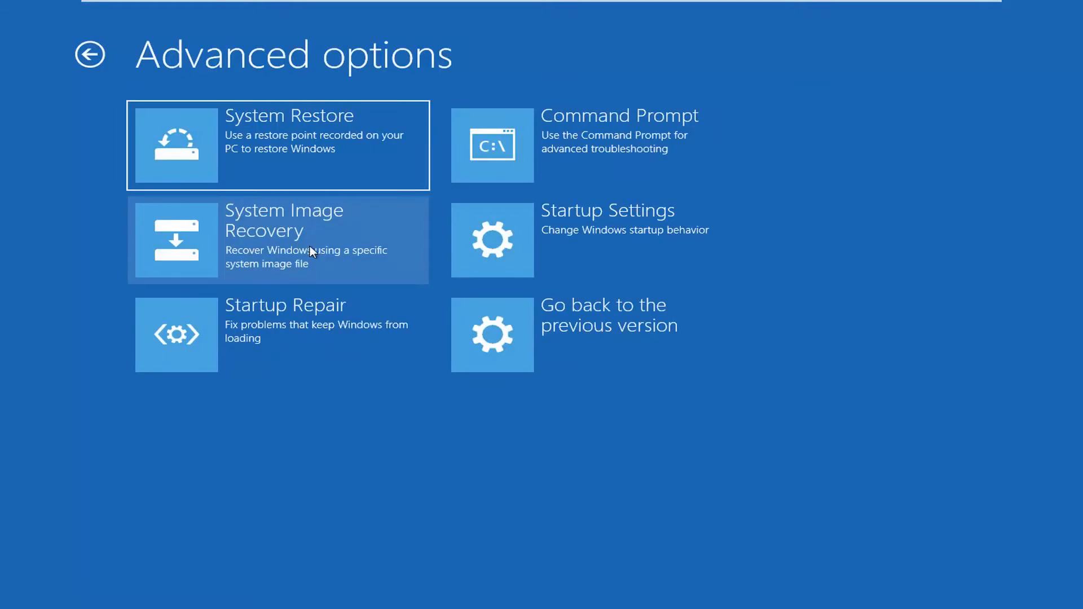
{"action": "mouse_move", "coordinate": [541, 239]}
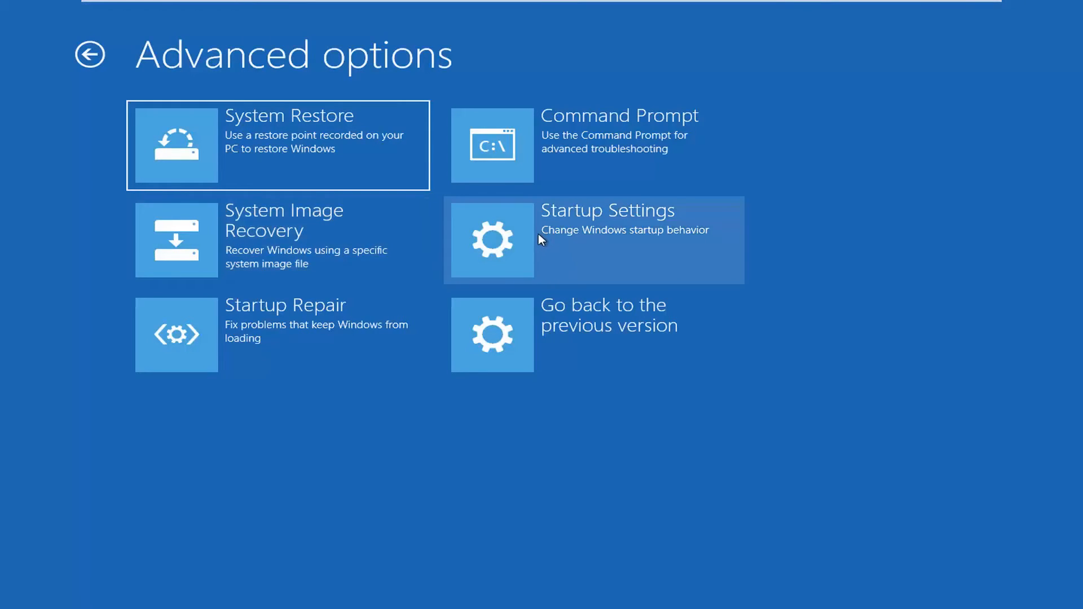
{"action": "mouse_move", "coordinate": [525, 245]}
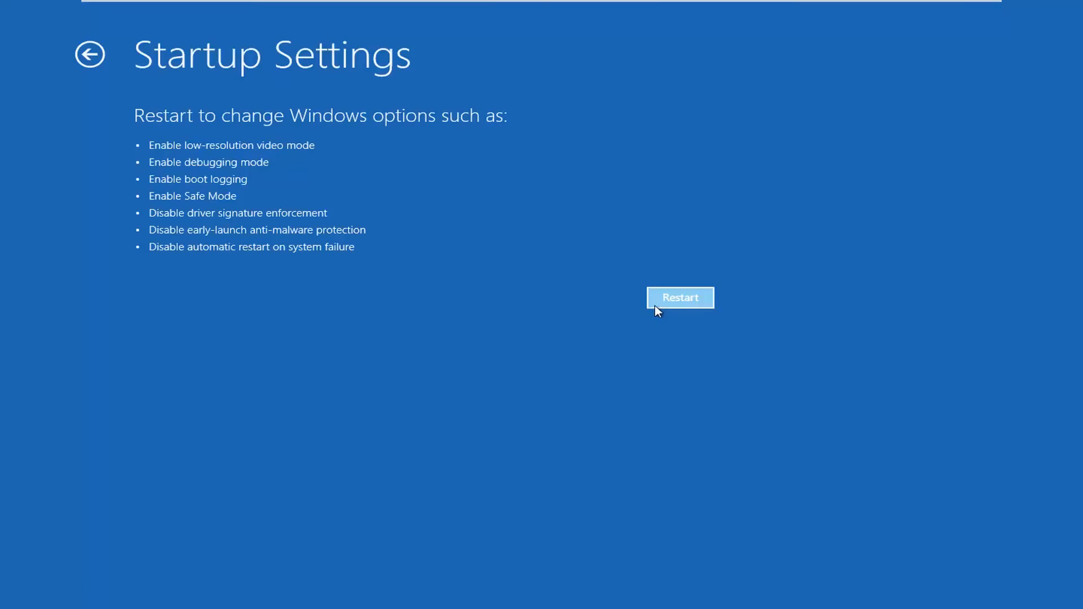
{"action": "mouse_move", "coordinate": [674, 307]}
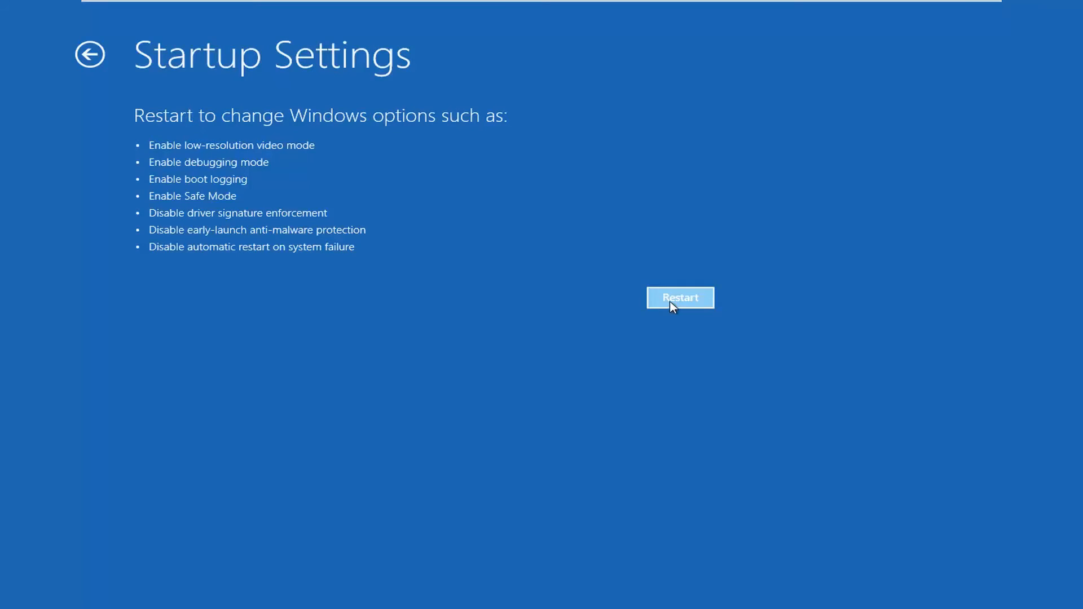
- Restart the PC from Startup Settings into the numbered boot options menu
{"action": "left_click", "coordinate": [679, 297]}
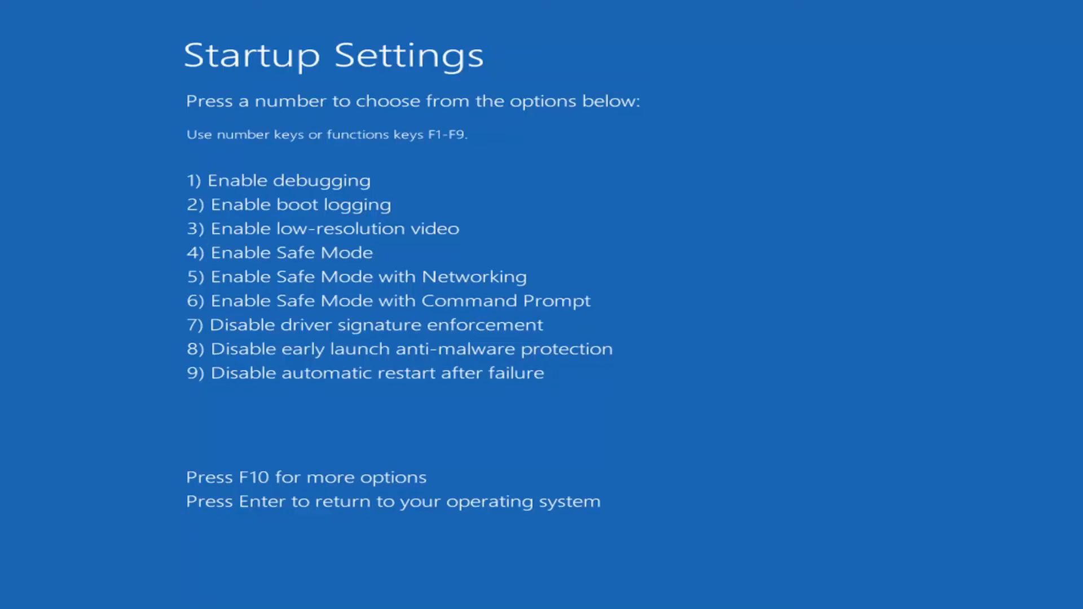